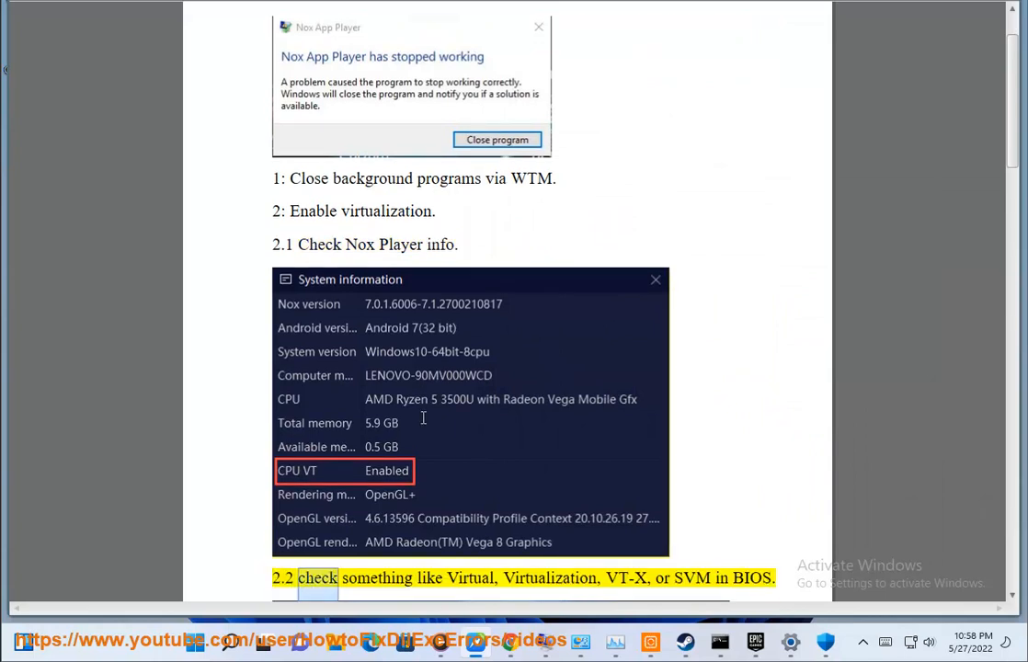
Scroll the guide to section 2.2 on enabling Virtualization/VT-X/SVM in BIOS, noting 'ENTER BIOS'
scroll(down, 3)
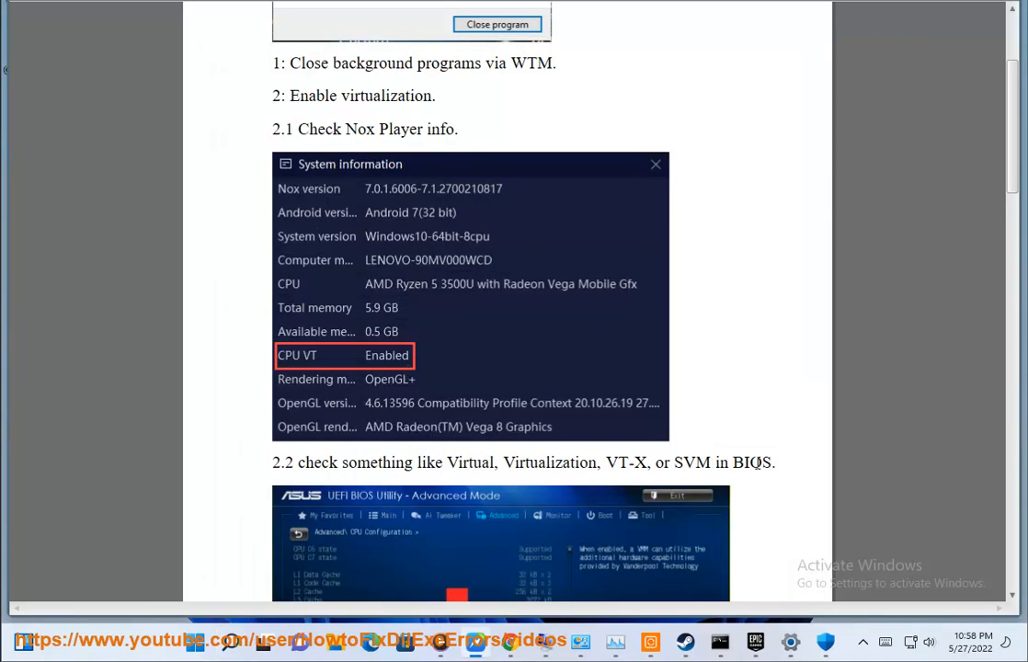
scroll(down, 3)
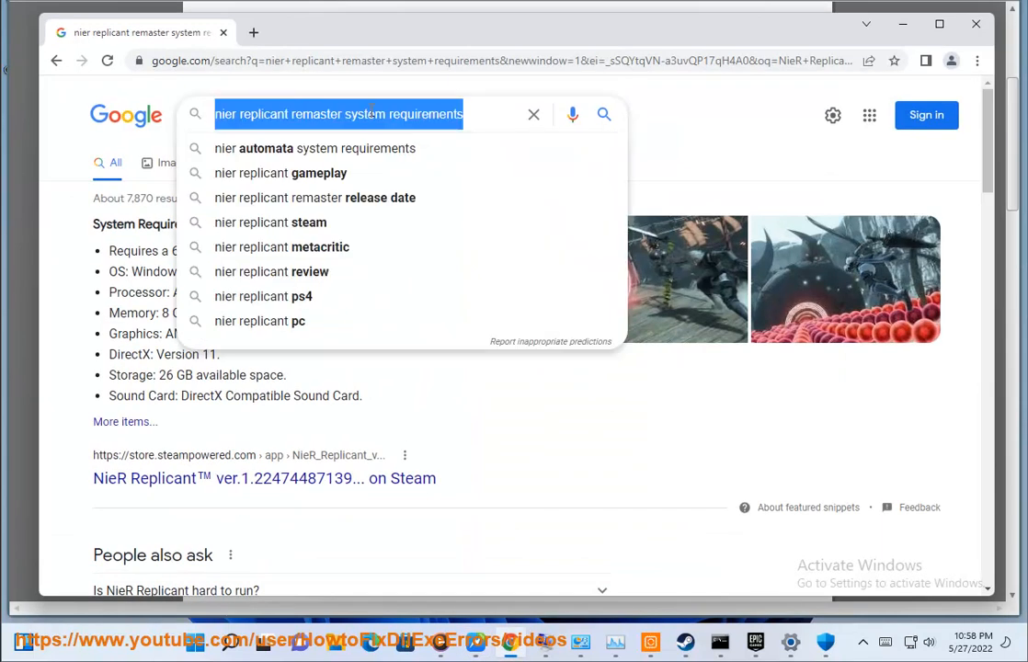
text(ENTER BIOS)
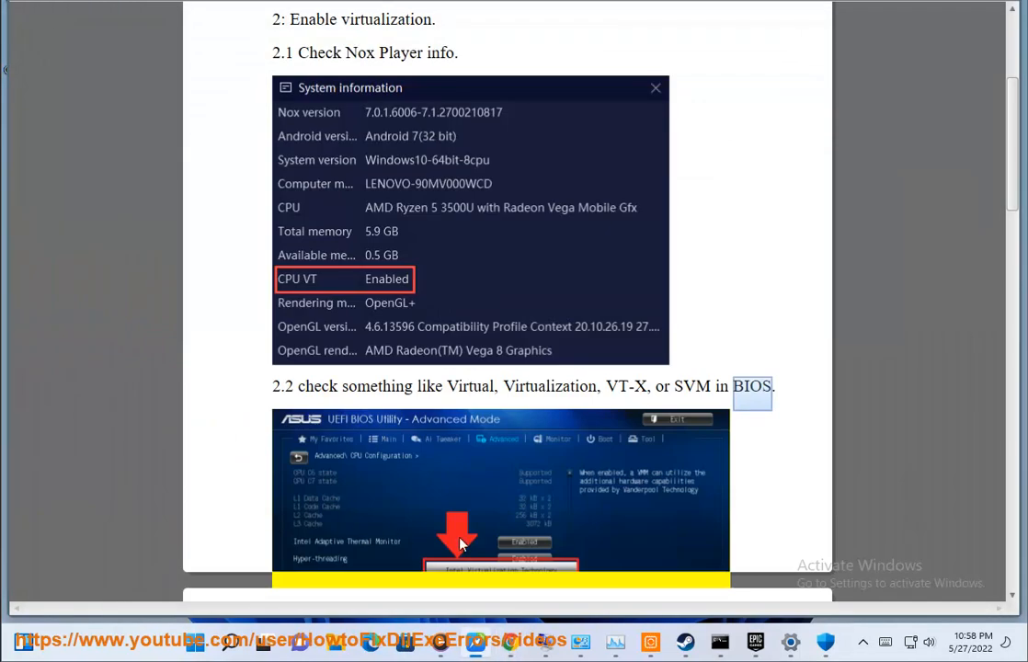
Scroll the guide to step 3, 'Check your security software', and the start of step 4
scroll(down, 3)
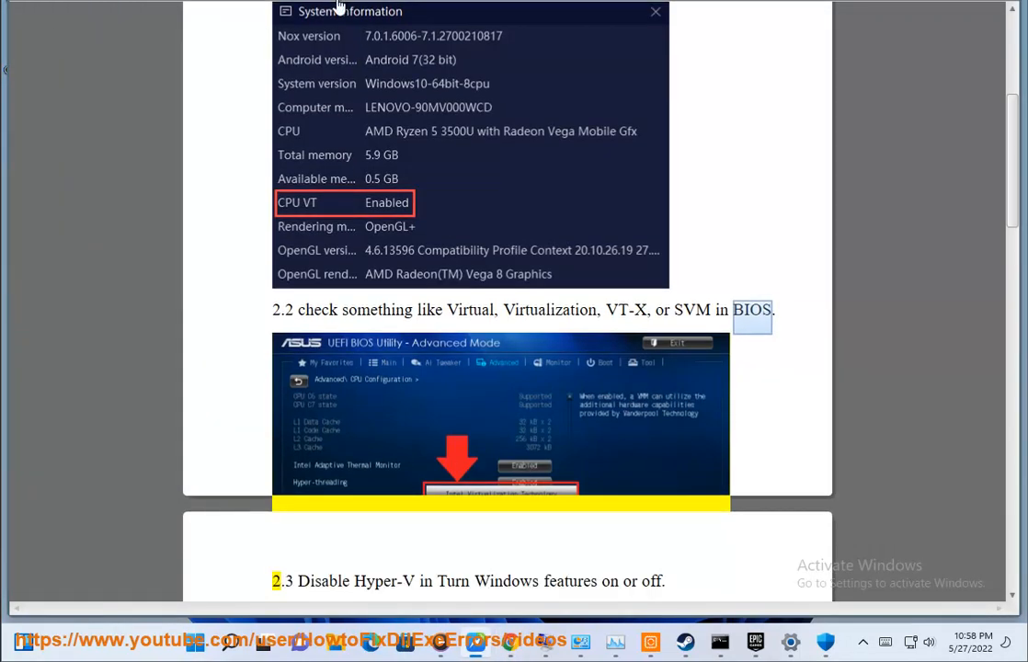
scroll(down, 3)
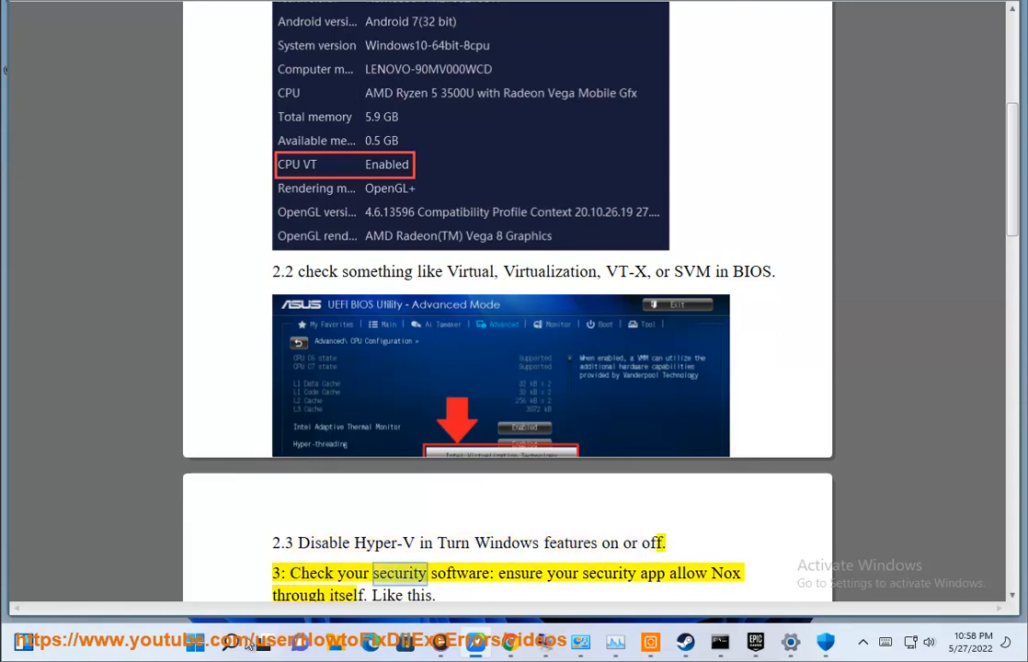
text(TUN)
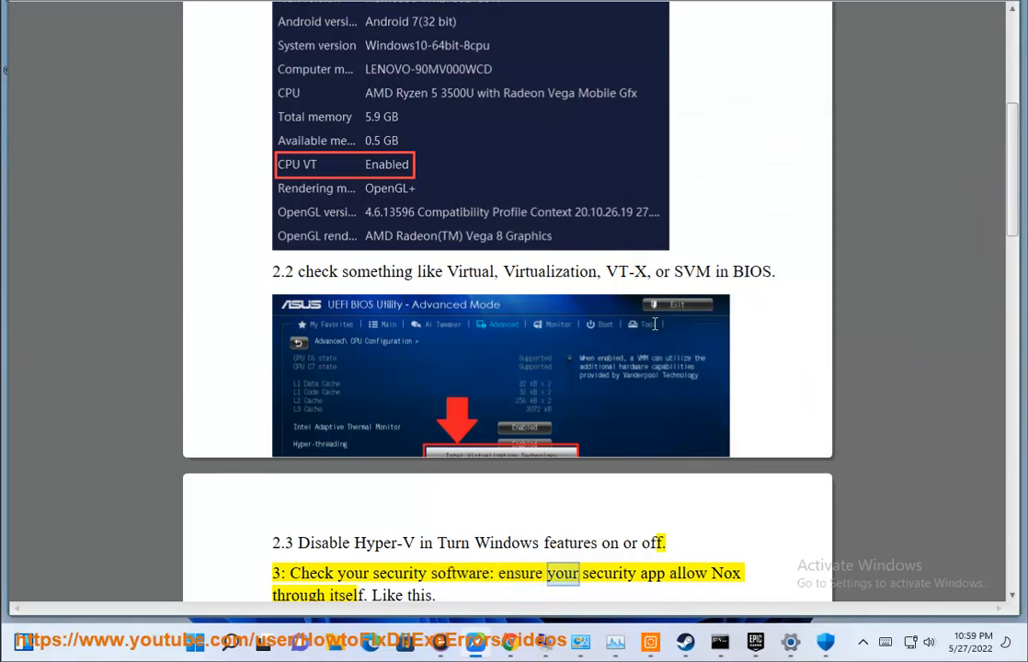
scroll(down, 3)
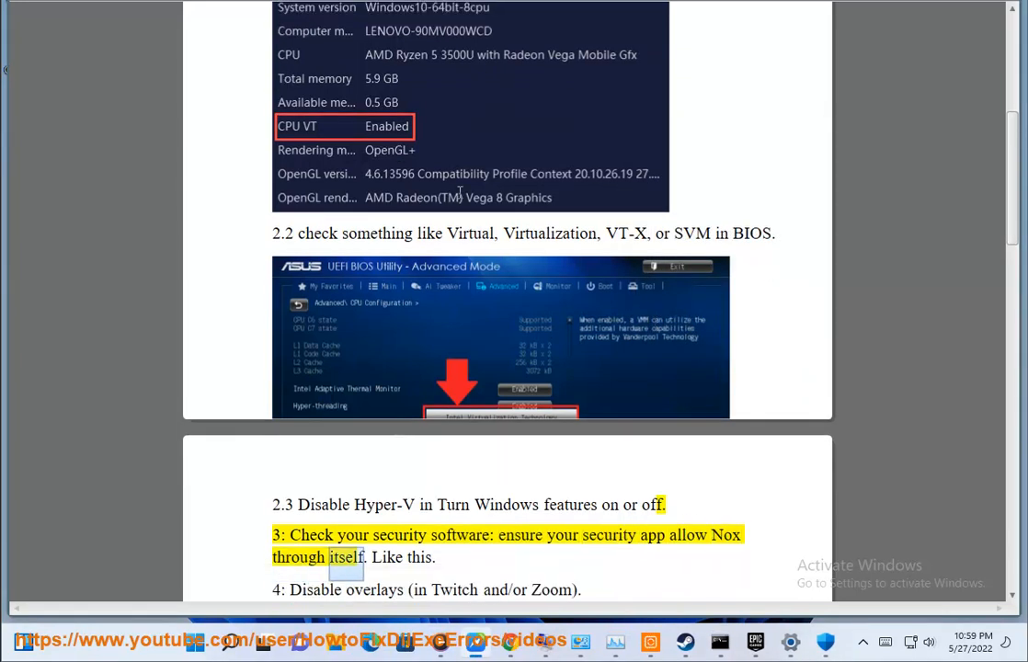
scroll(down, 3)
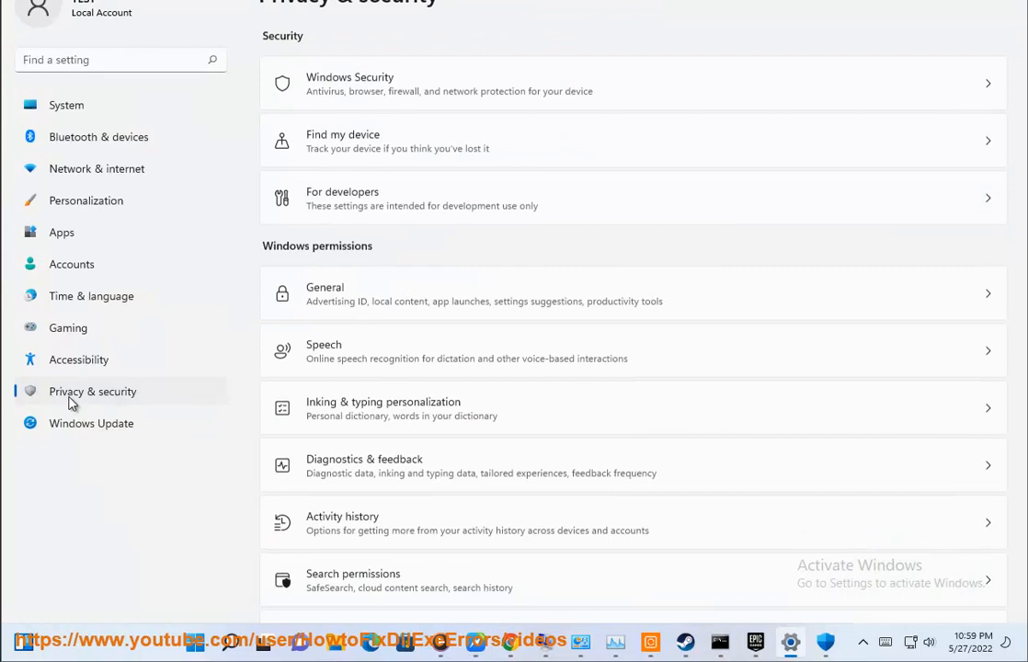
mouse_move(427, 99)
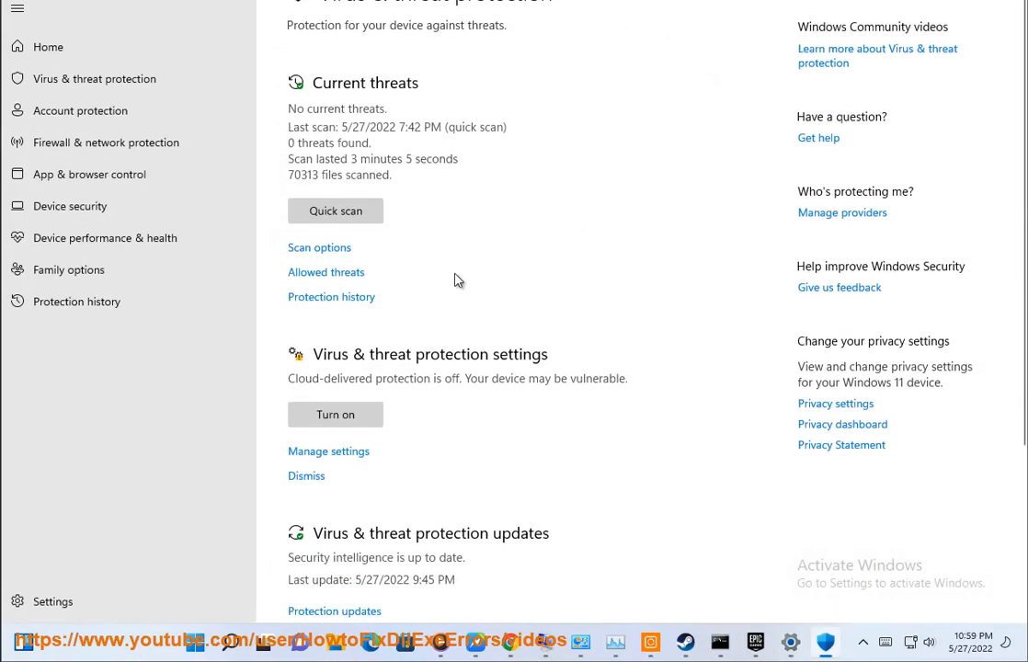
In Virus & threat protection exclusions, add an exclusion and choose its item type
scroll(down, 3)
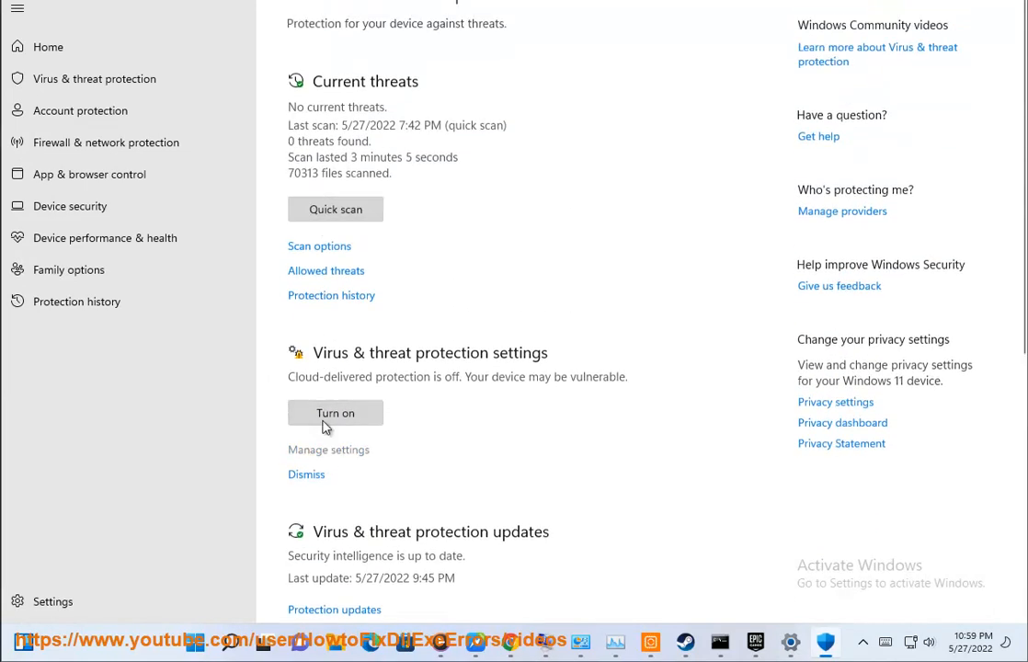
scroll(down, 3)
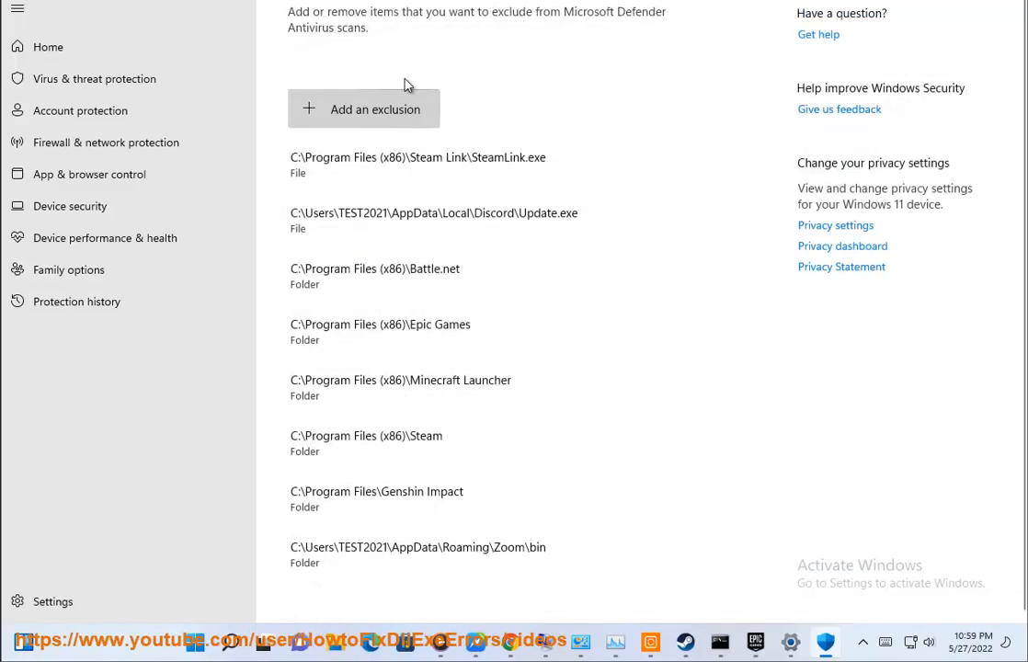
click(363, 108)
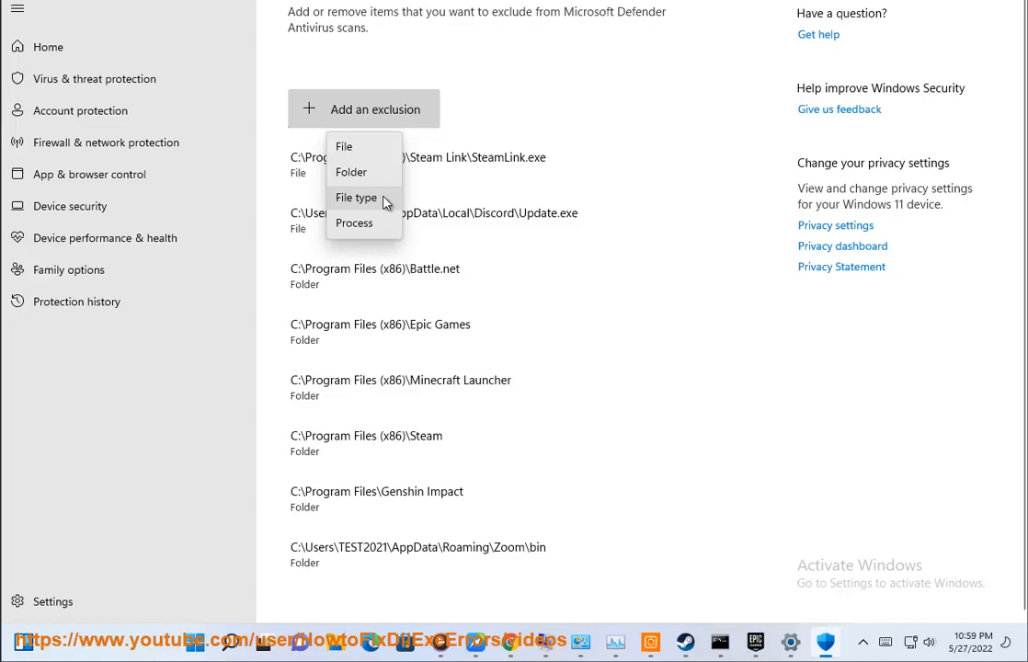
click(351, 173)
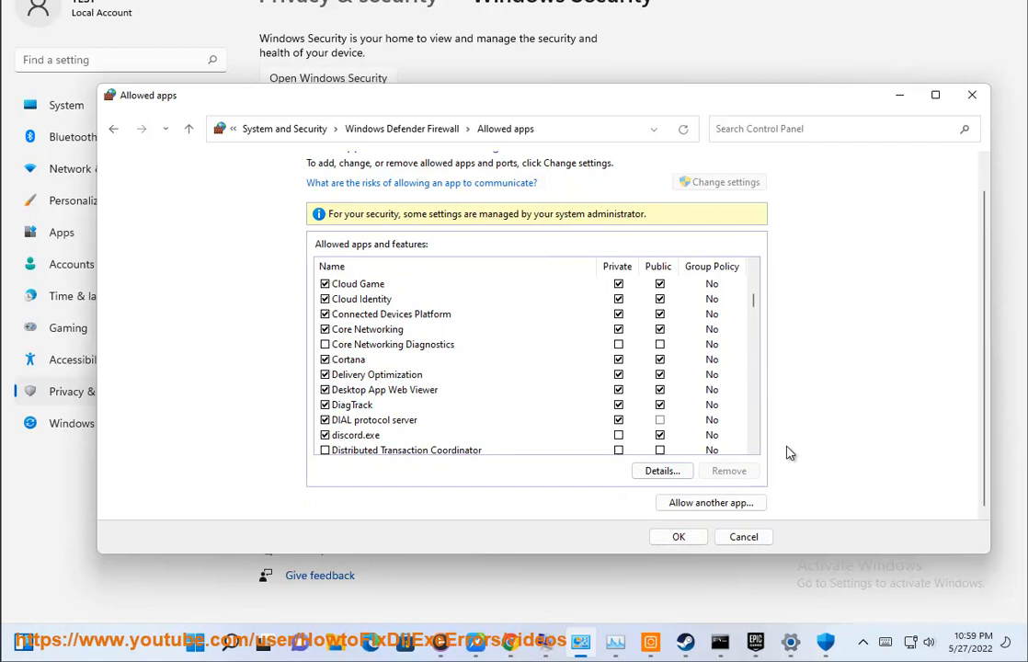
In Allowed apps, allow another app and browse for its program file
click(710, 502)
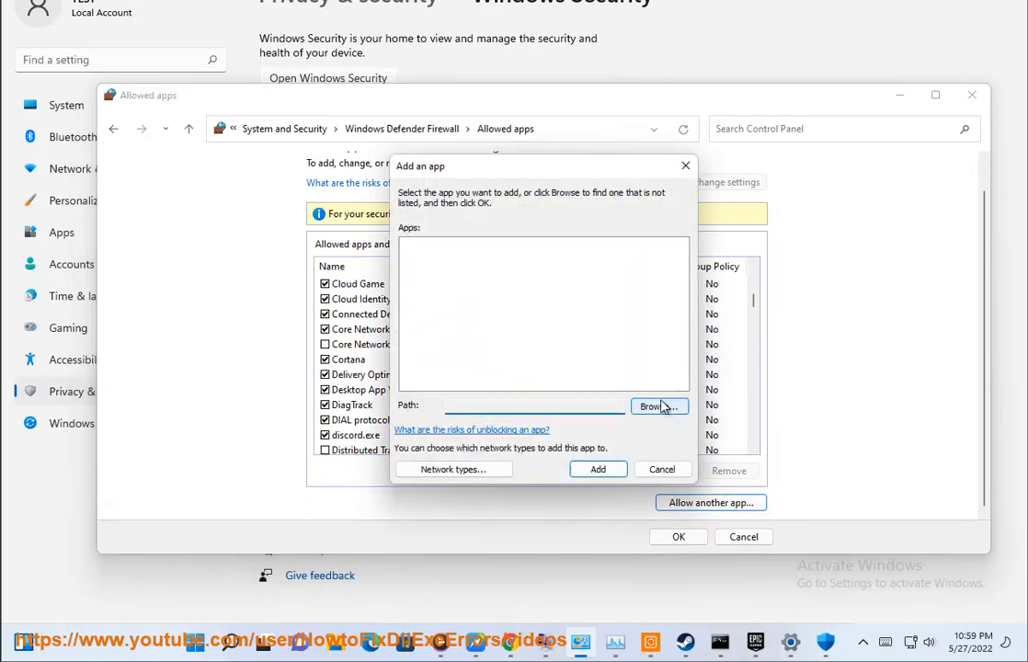
click(662, 469)
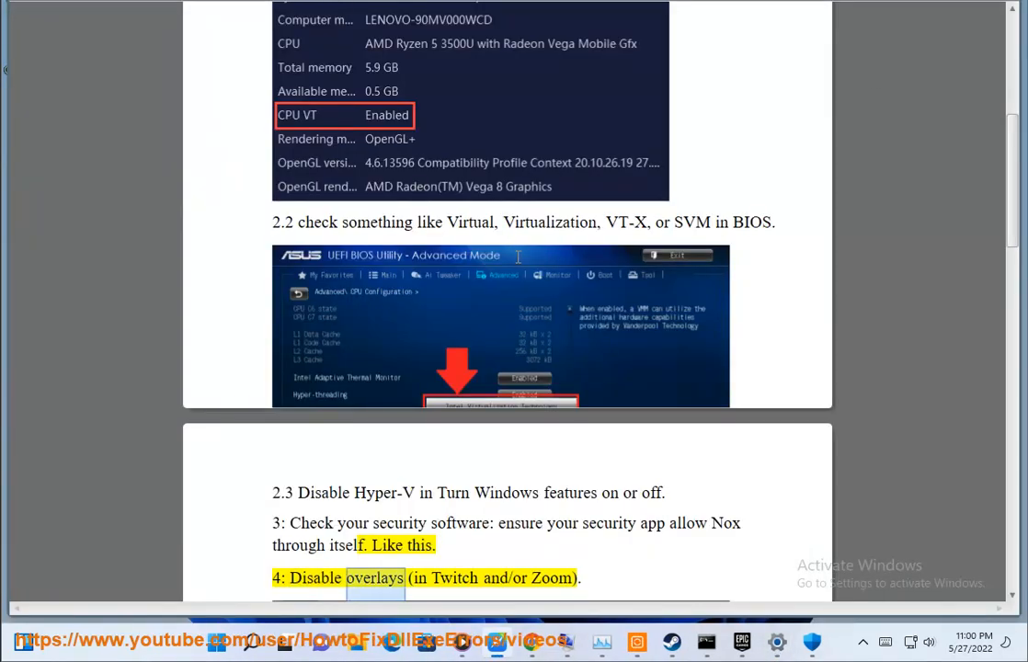
Scroll the guide to step 4, 'Disable overlays (in Twitch and/or Zoom)'
scroll(down, 3)
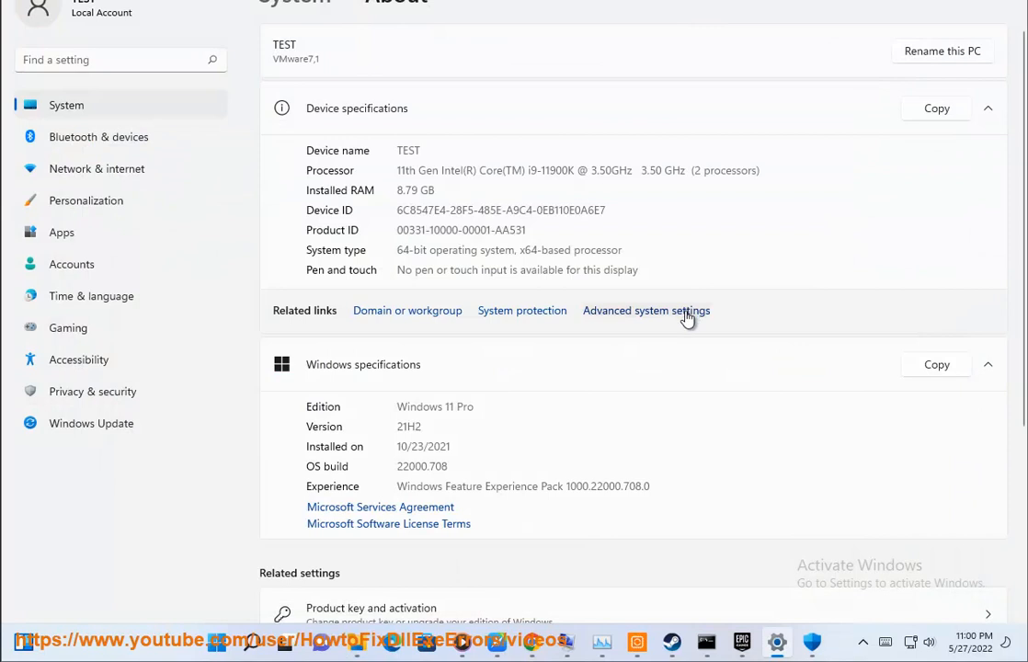
Set drive C: to a custom paging file of 160000 MB initial and 170000 MB maximum and confirm
click(646, 309)
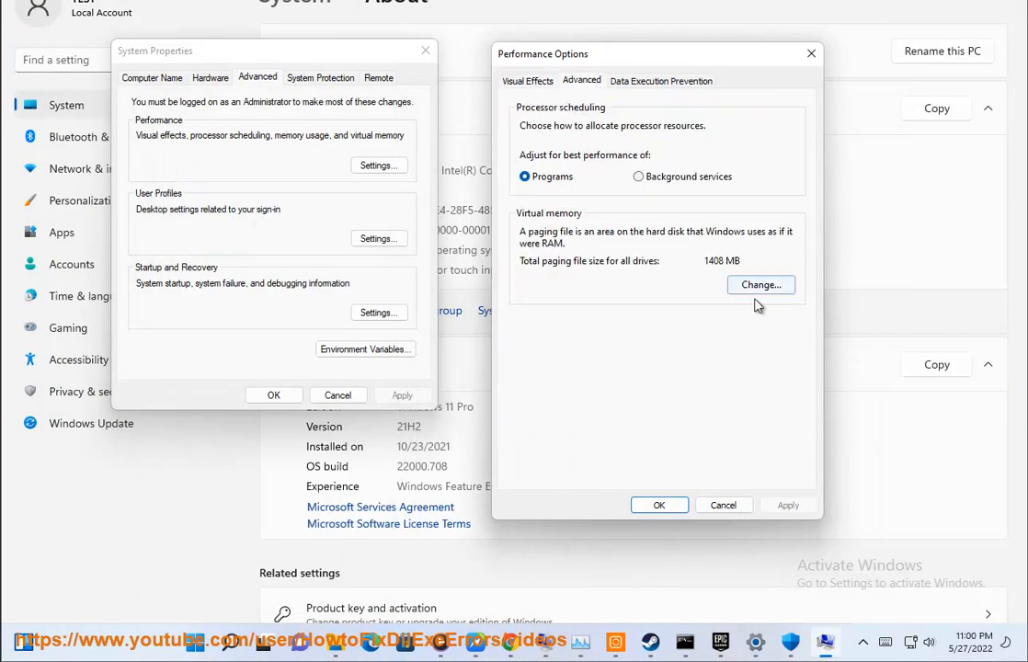
click(762, 284)
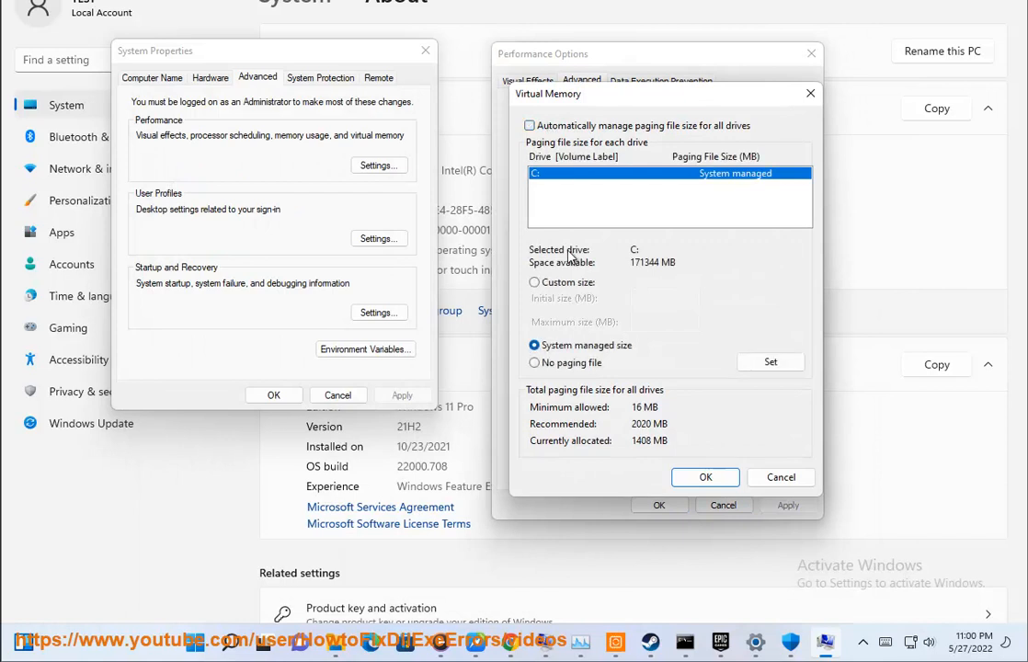
click(534, 281)
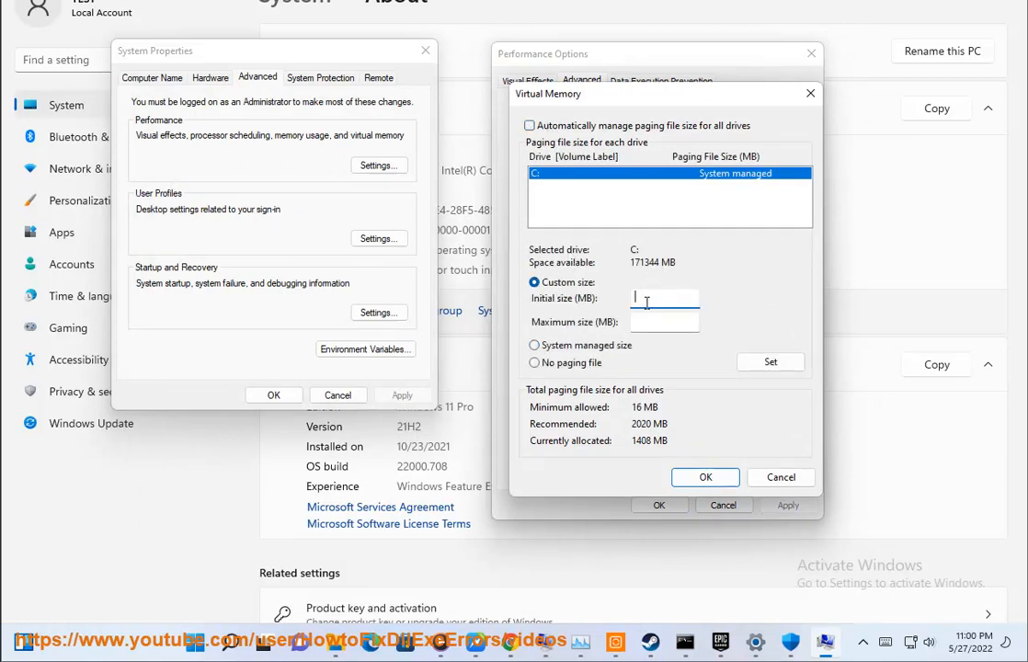
text(160000)
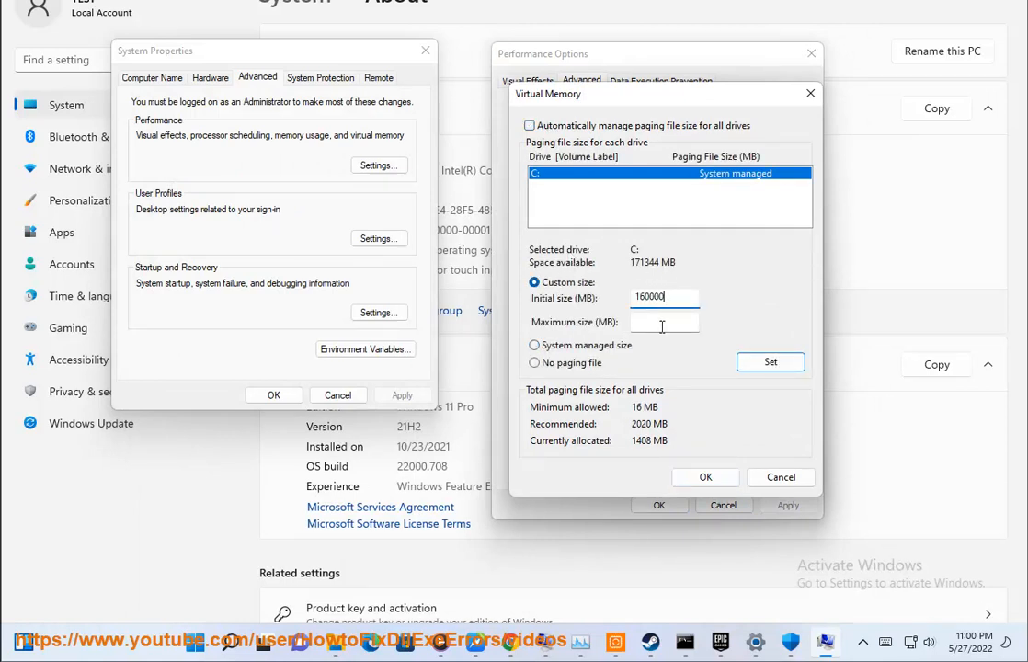
text(170000)
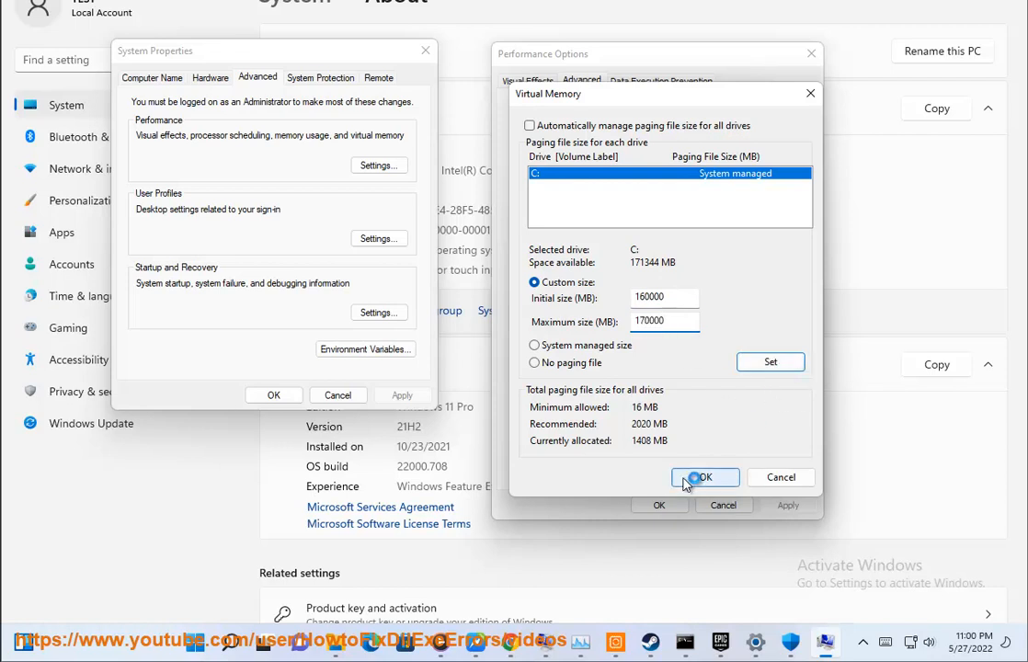
click(704, 478)
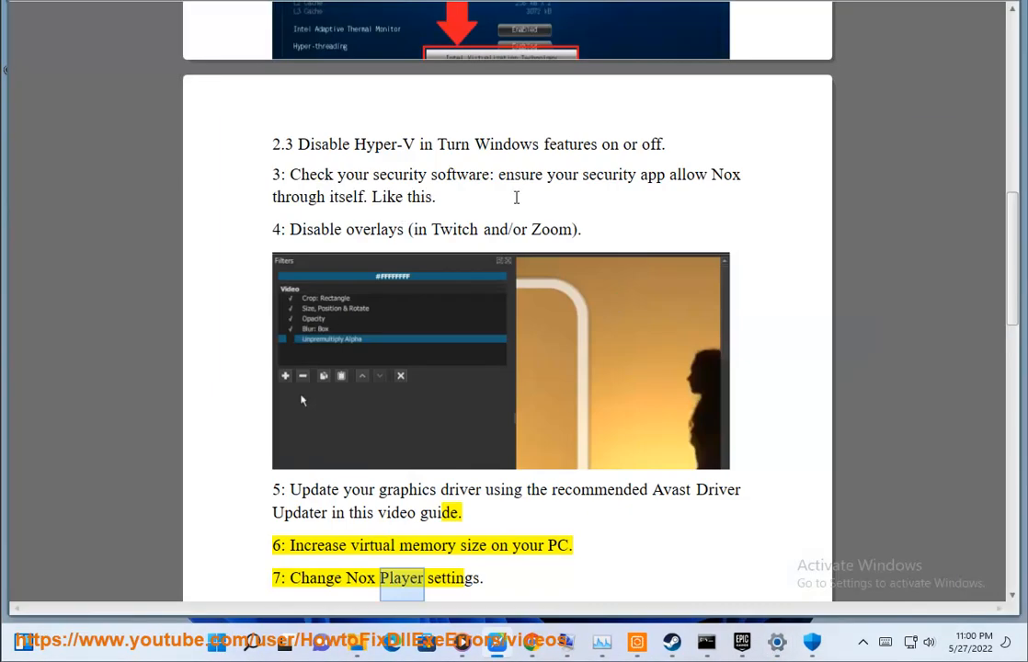
Scroll the guide through Nox settings steps 7.1–7.4 to step 8, 'Update/reinstall Nox Player'
scroll(down, 3)
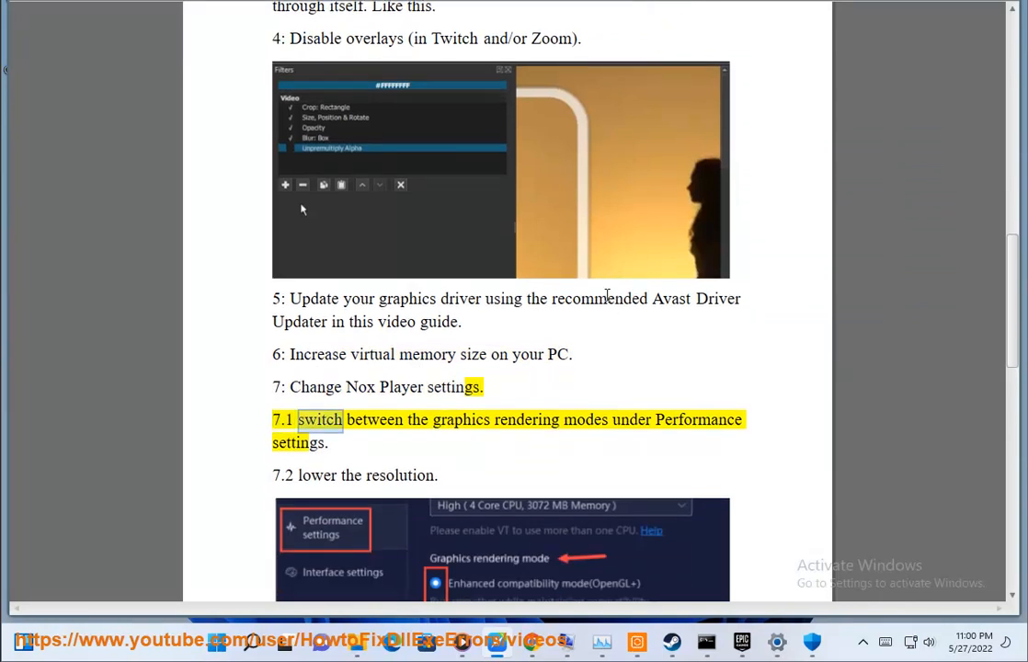
scroll(down, 3)
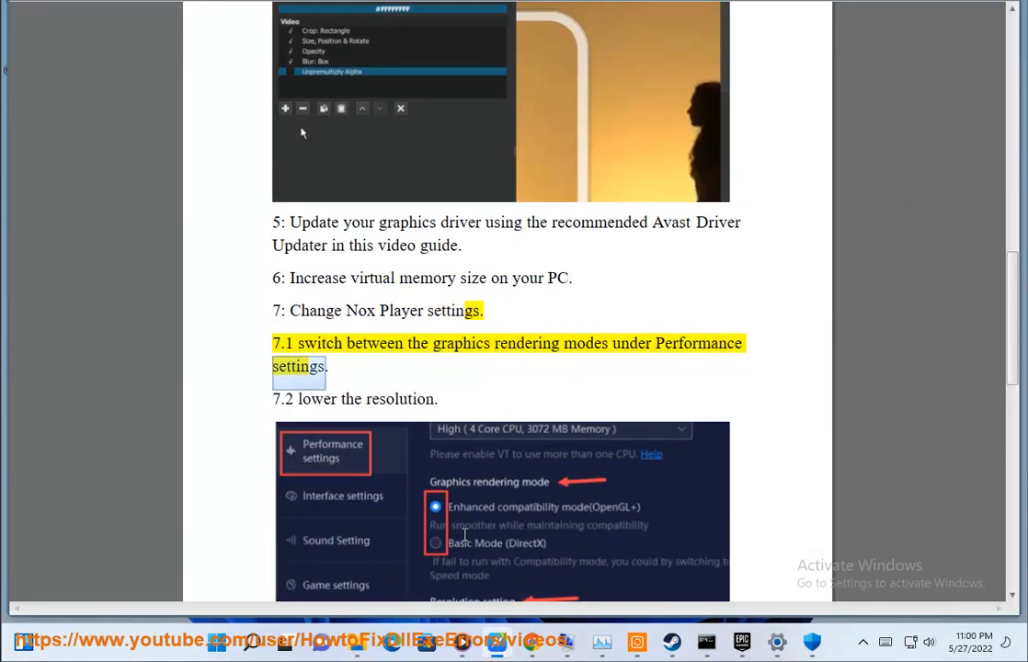
scroll(down, 3)
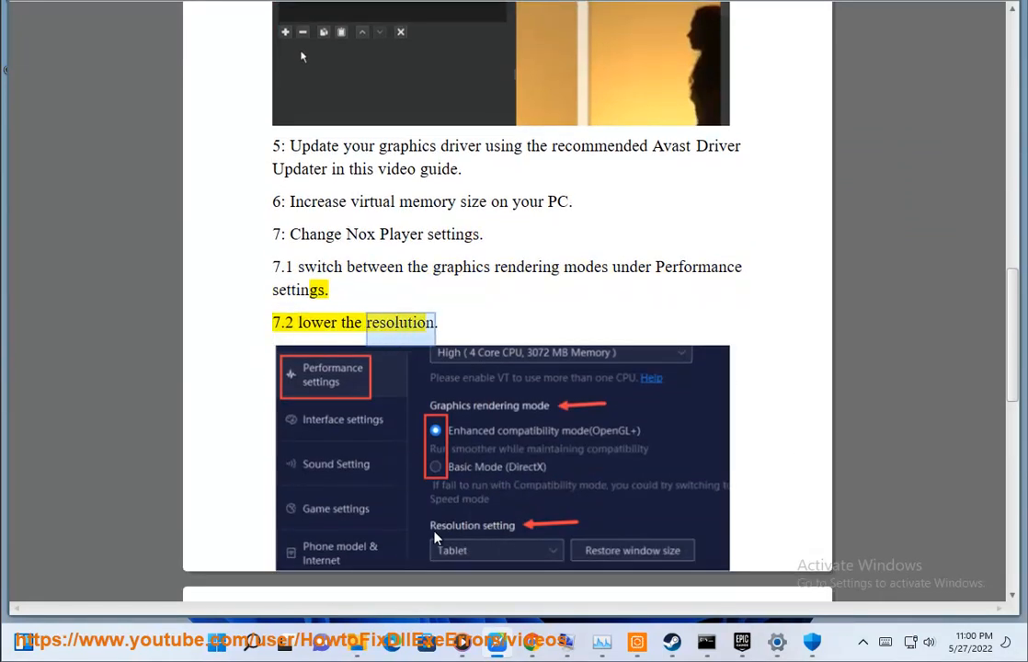
scroll(down, 3)
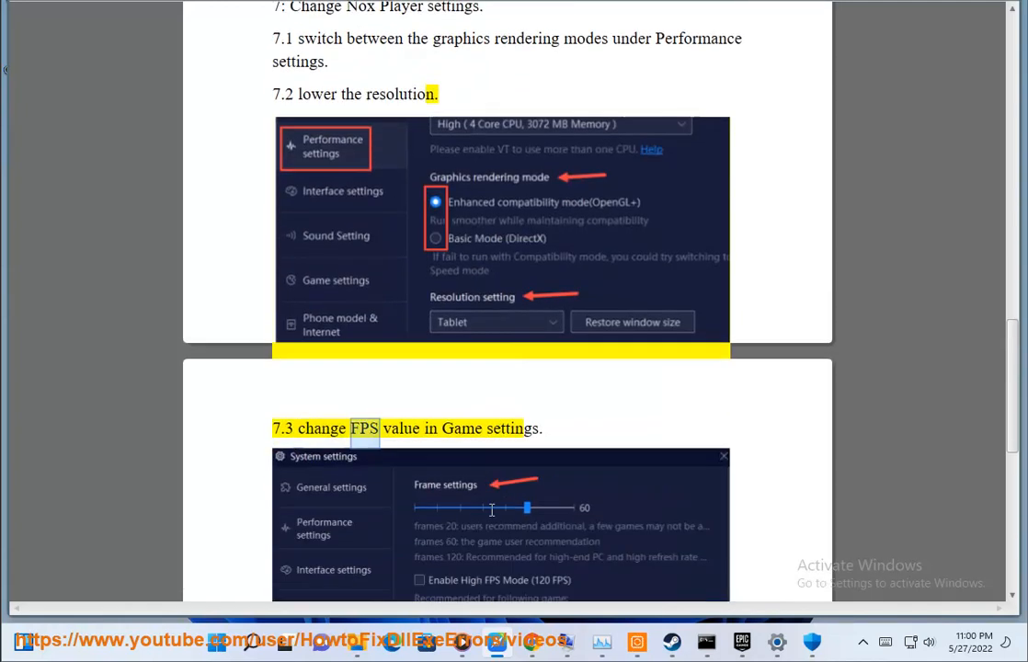
scroll(down, 3)
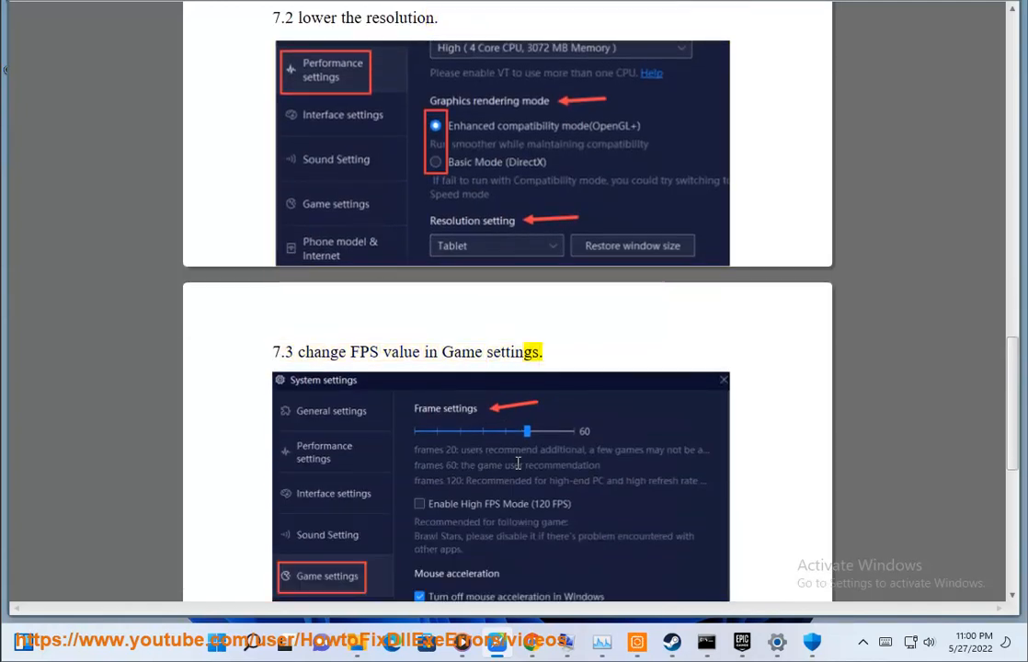
scroll(down, 3)
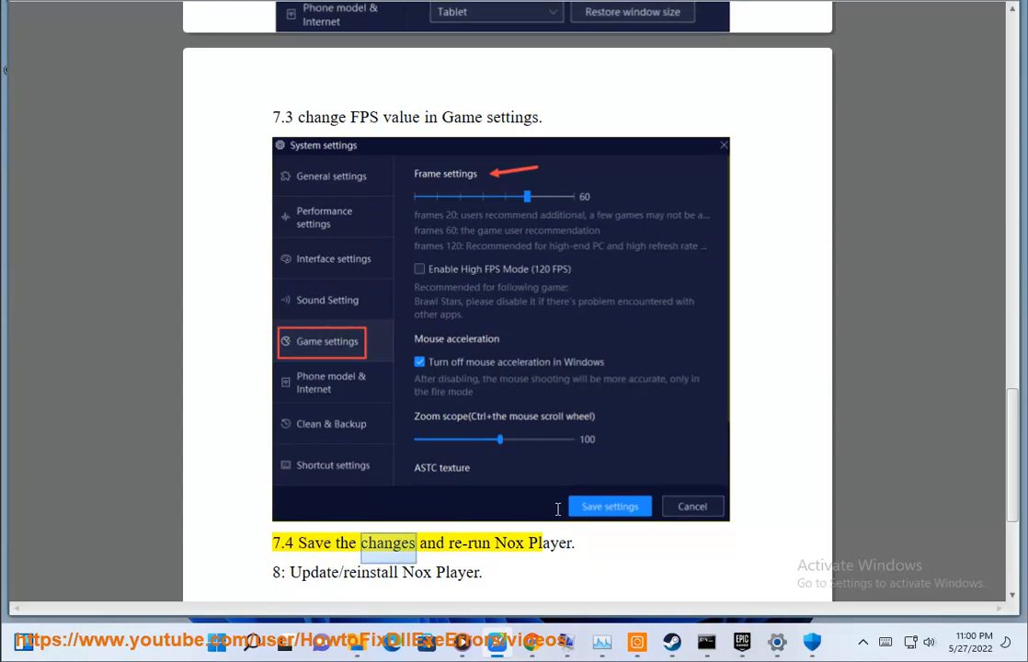